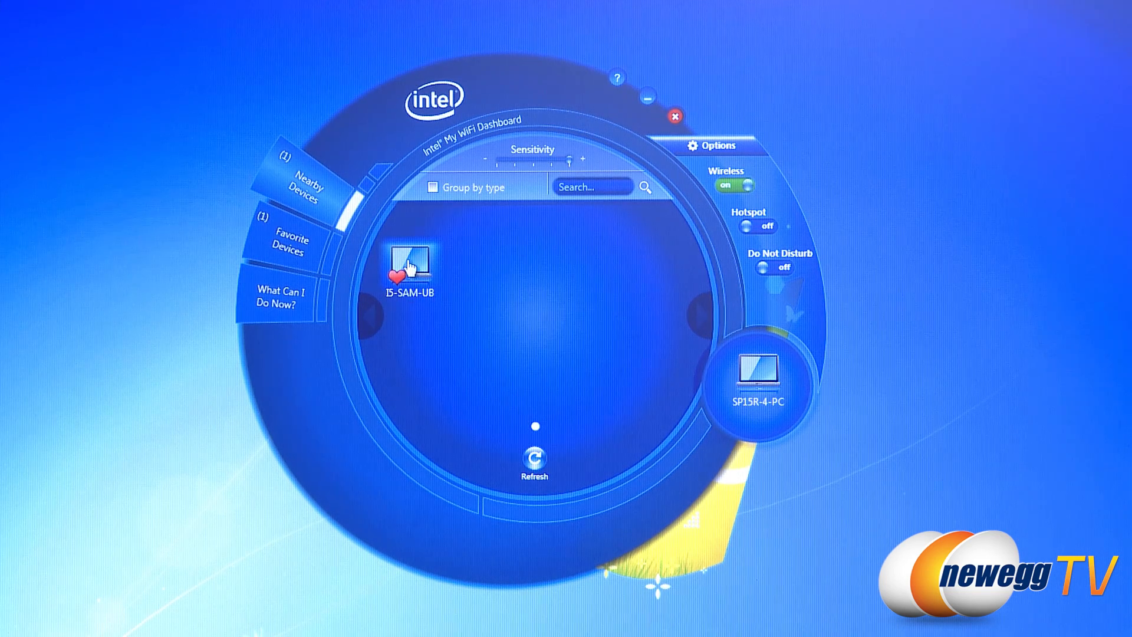
Bring up the radial action menu for the I5-SAM-UB device, including Send Files
{"action": "left_click", "coordinate": [412, 268]}
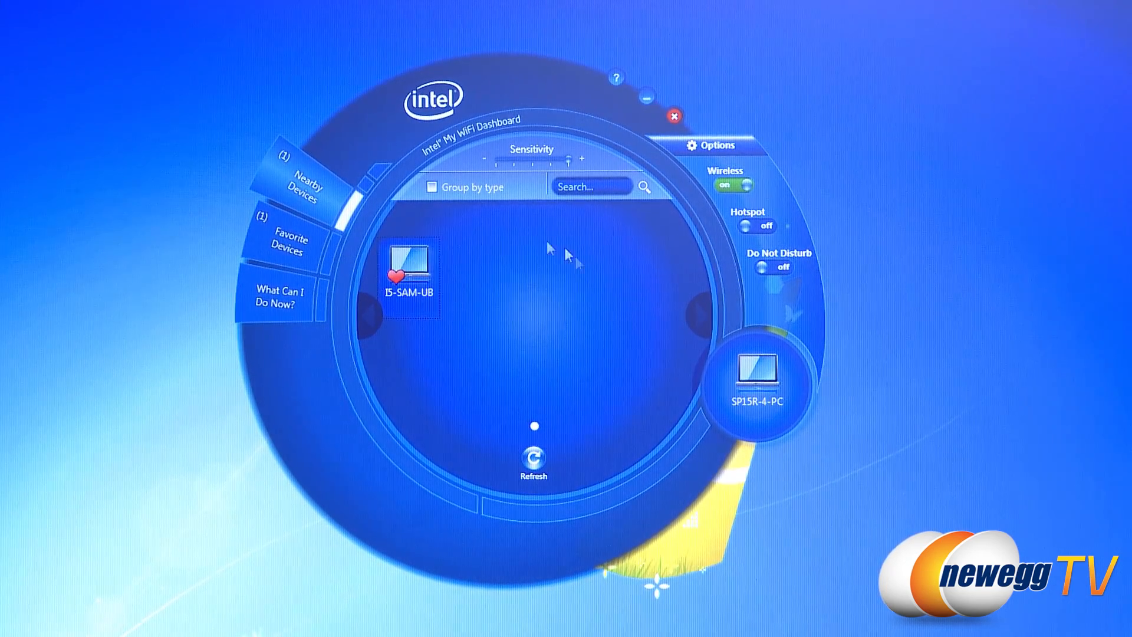
{"action": "mouse_move", "coordinate": [630, 293]}
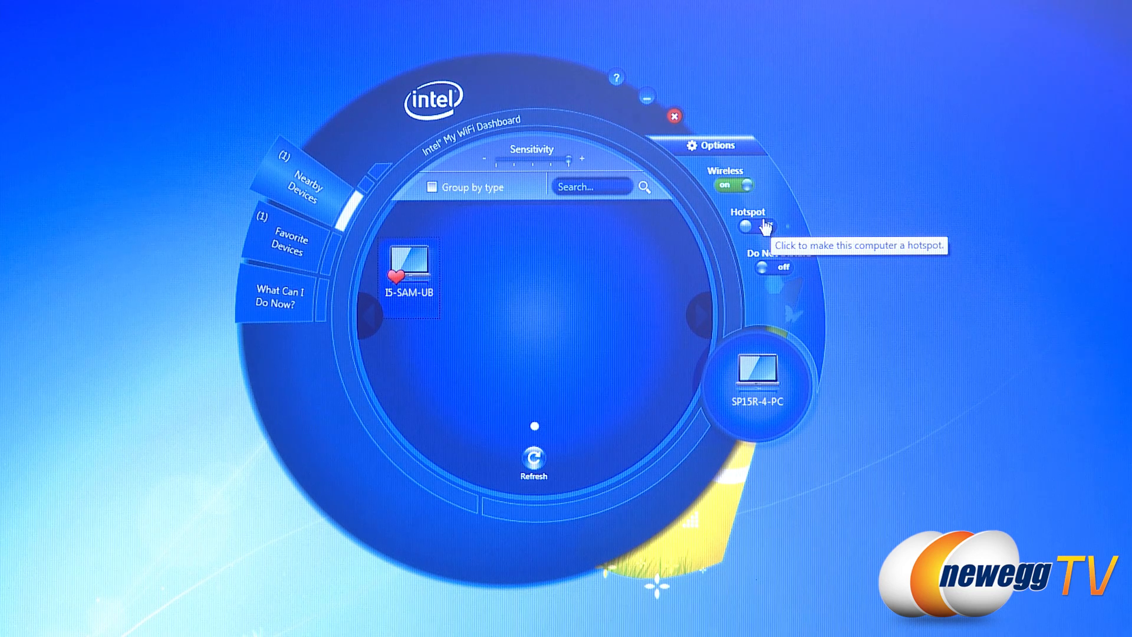
{"action": "mouse_move", "coordinate": [766, 227]}
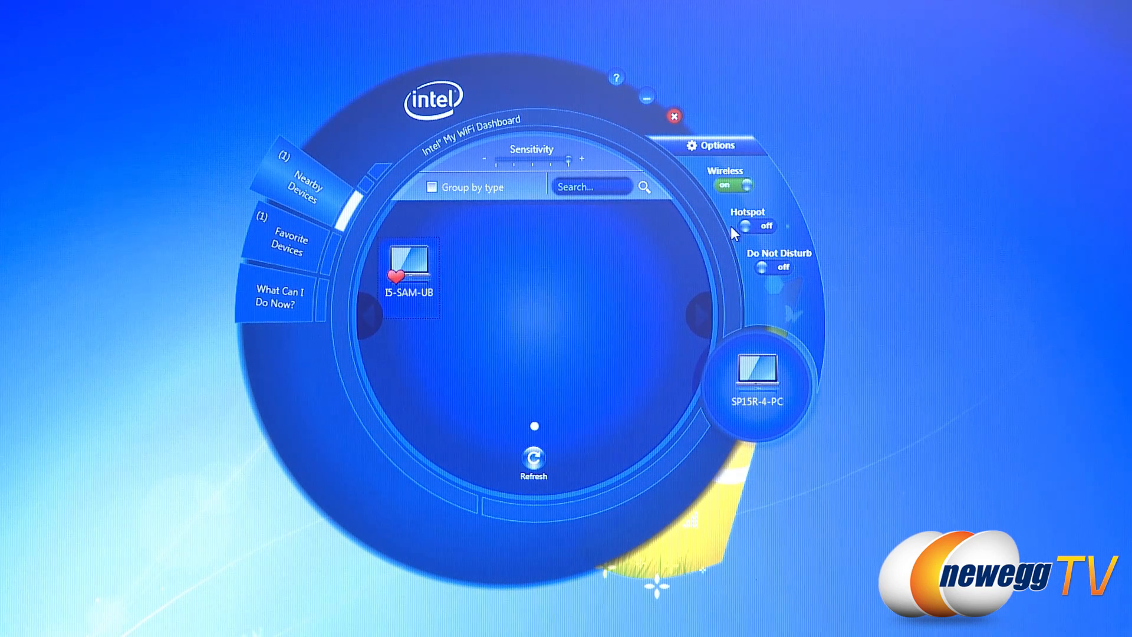
{"action": "mouse_move", "coordinate": [746, 231]}
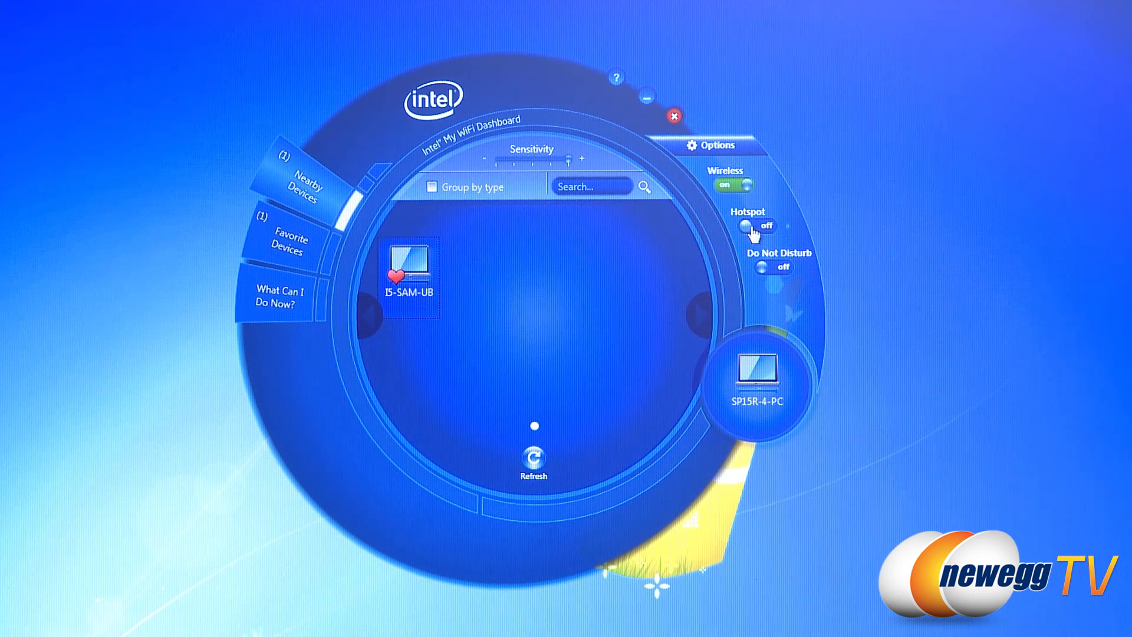
{"action": "mouse_move", "coordinate": [715, 280]}
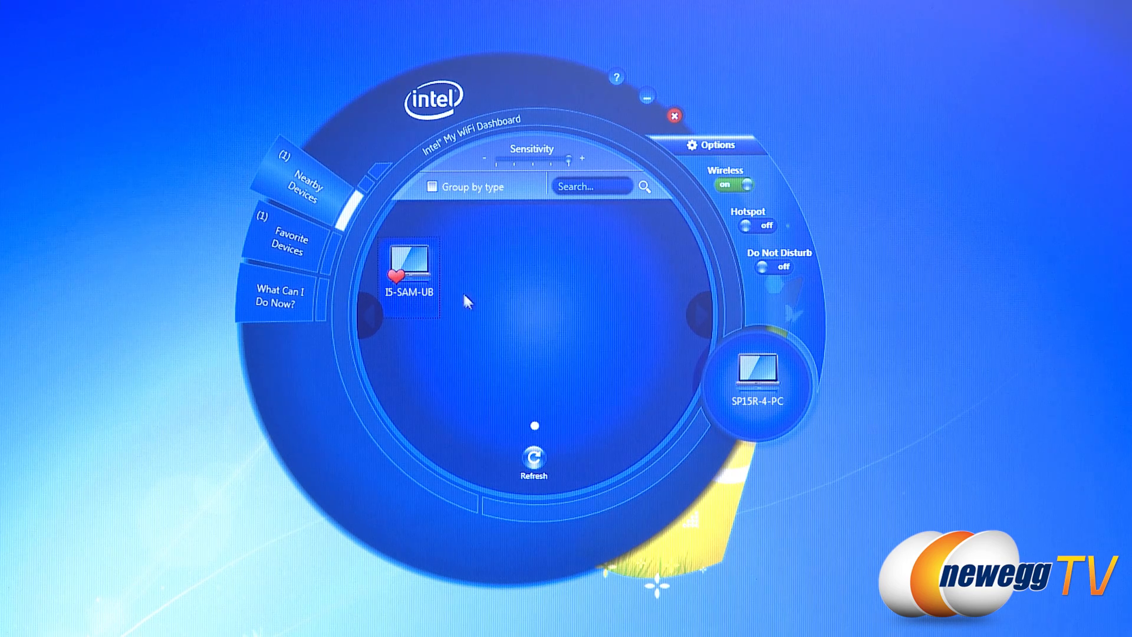
{"action": "mouse_move", "coordinate": [414, 274]}
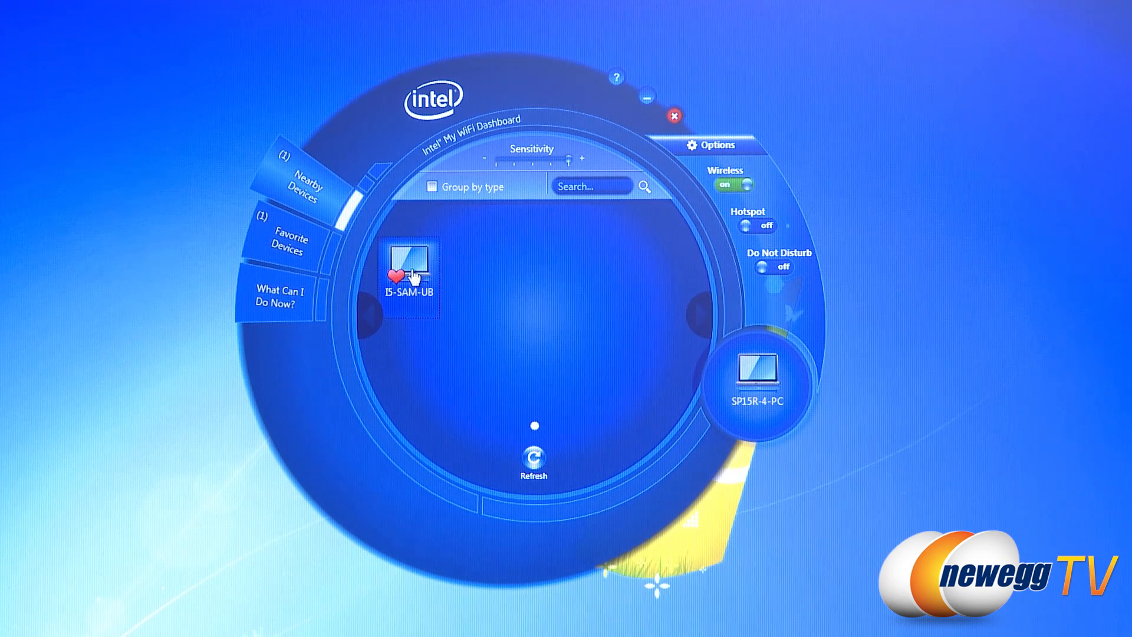
{"action": "left_click", "coordinate": [411, 271]}
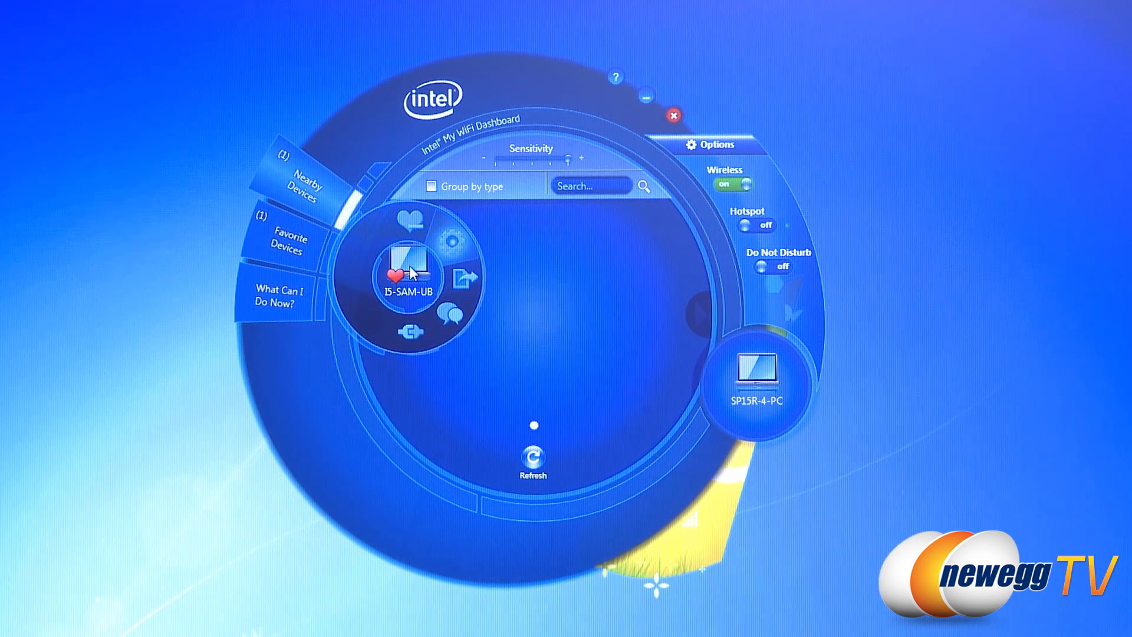
{"action": "mouse_move", "coordinate": [409, 221]}
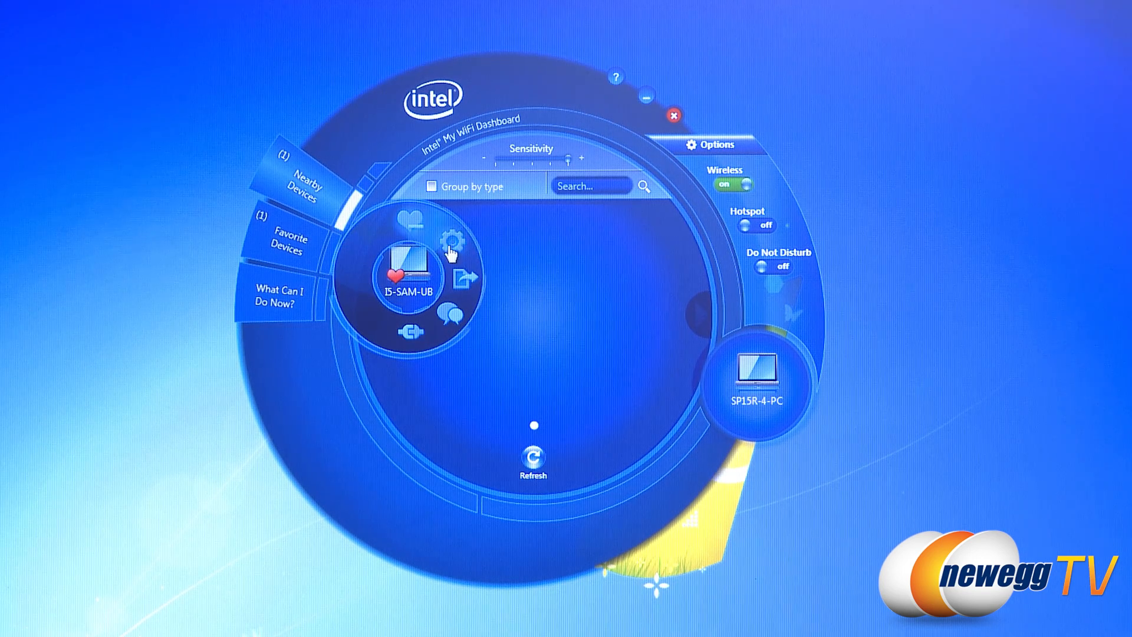
{"action": "mouse_move", "coordinate": [429, 299]}
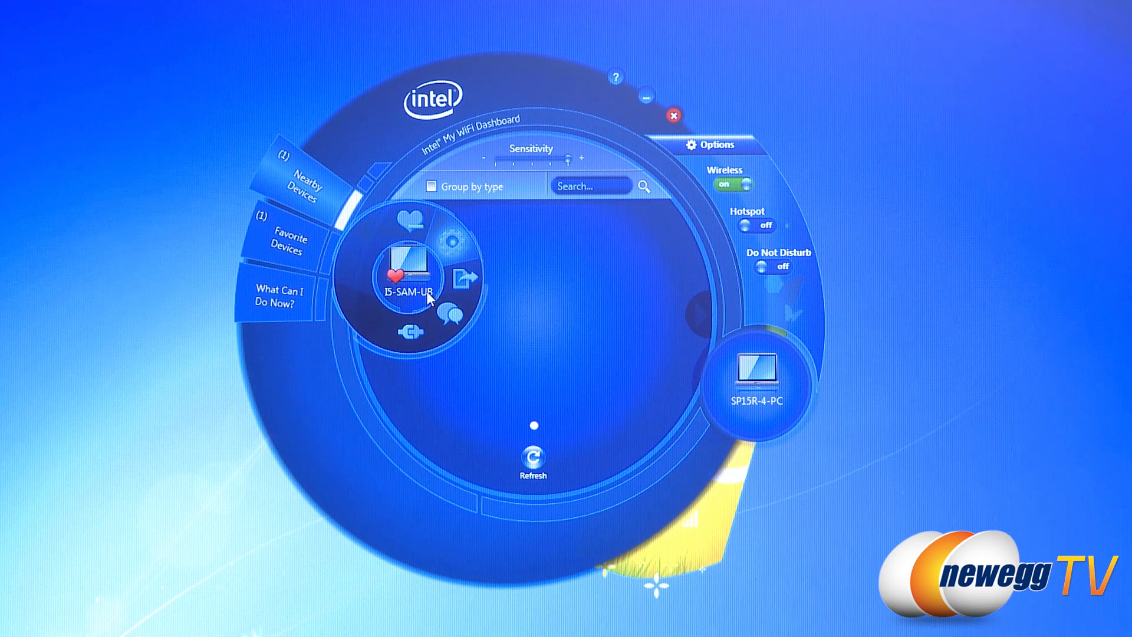
{"action": "mouse_move", "coordinate": [462, 281]}
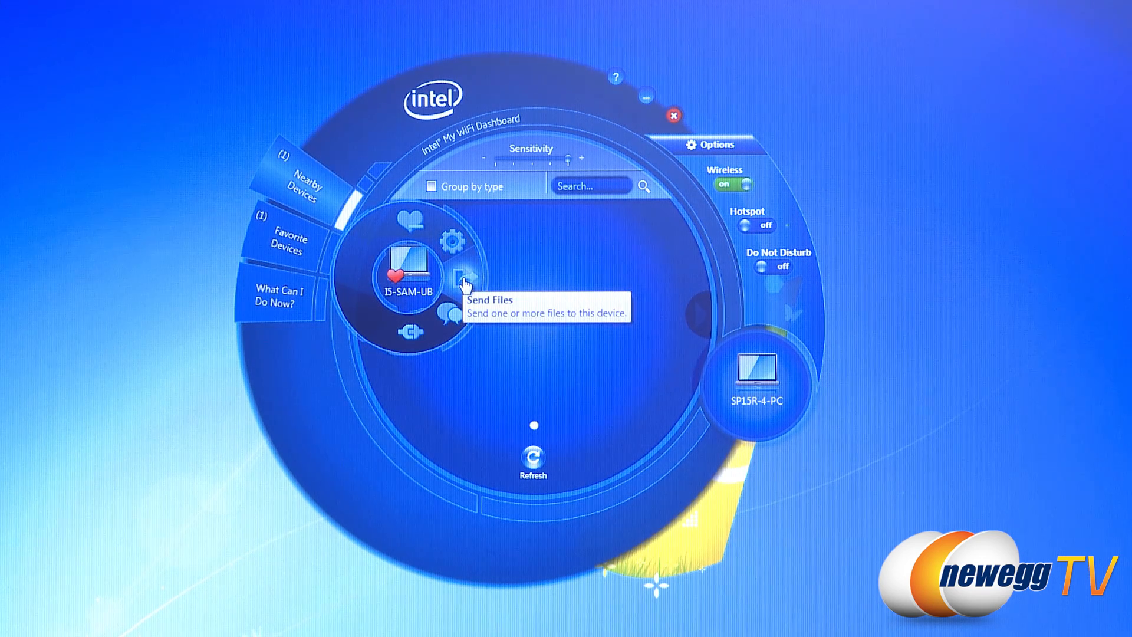
{"action": "mouse_move", "coordinate": [97, 352]}
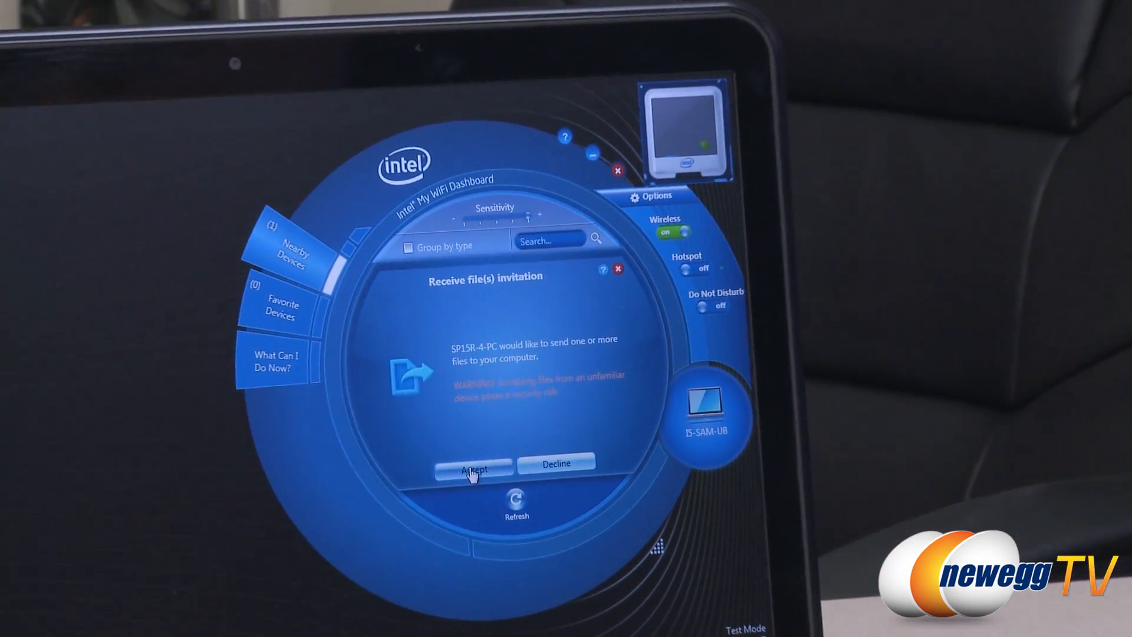
Accept the incoming file transfer invitation from SP15R-4-PC on the receiving laptop
{"action": "left_click", "coordinate": [474, 467]}
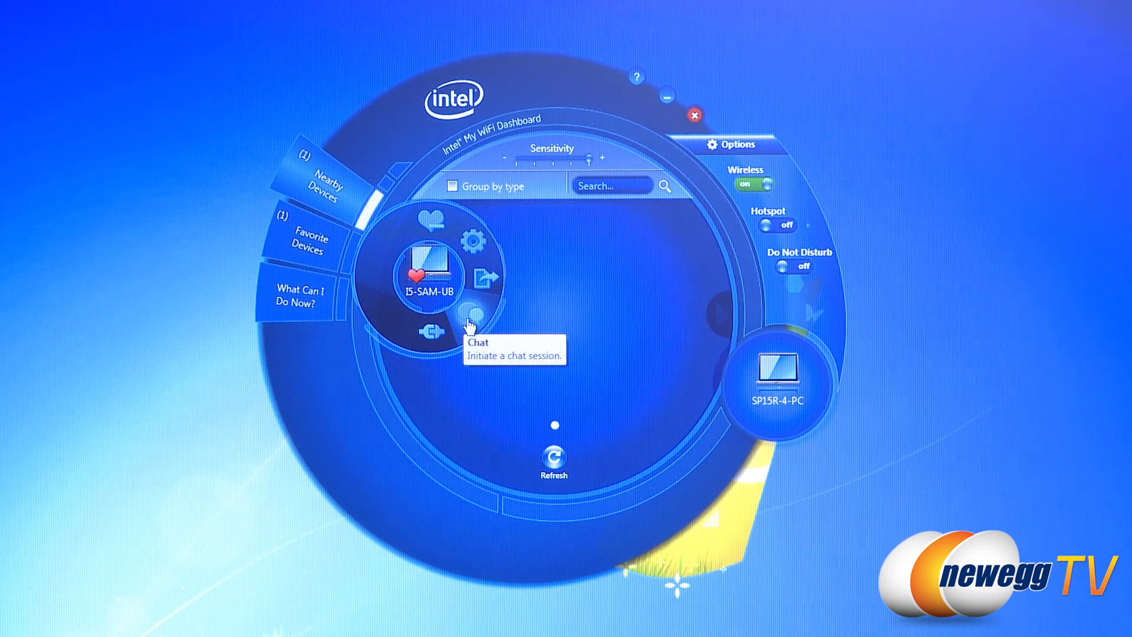
{"action": "mouse_move", "coordinate": [422, 339]}
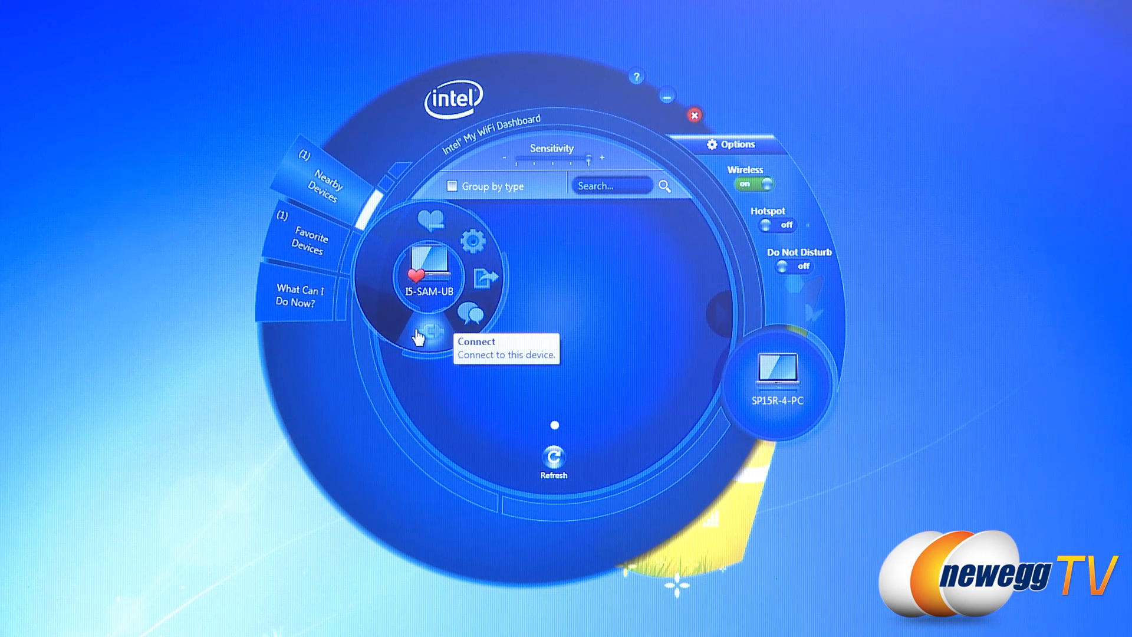